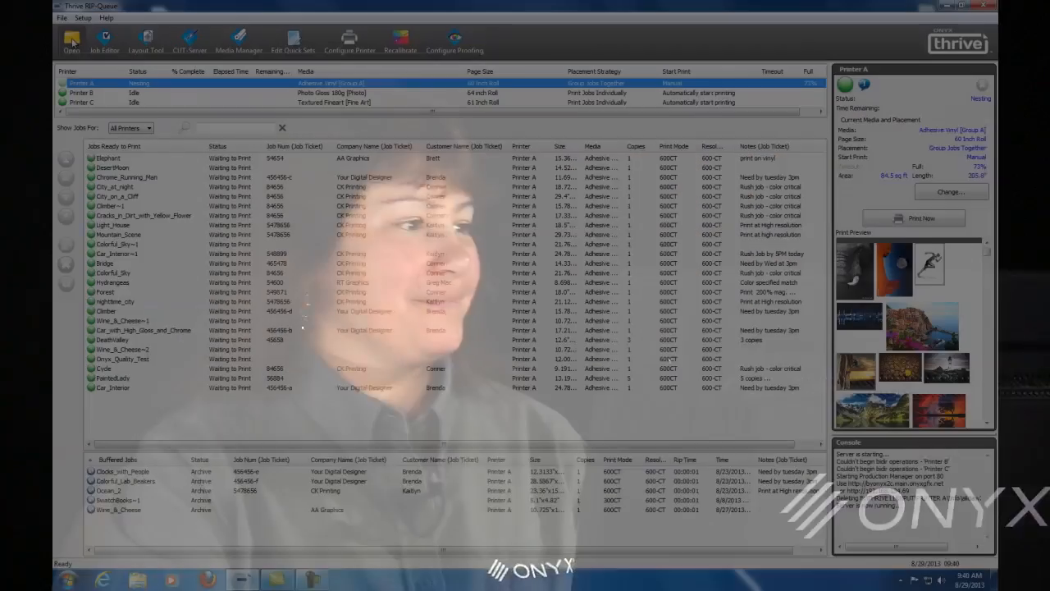
- Browse to Samples and choose Atlantic_Ocean.JPG as the file to add to the queue
click(55, 39)
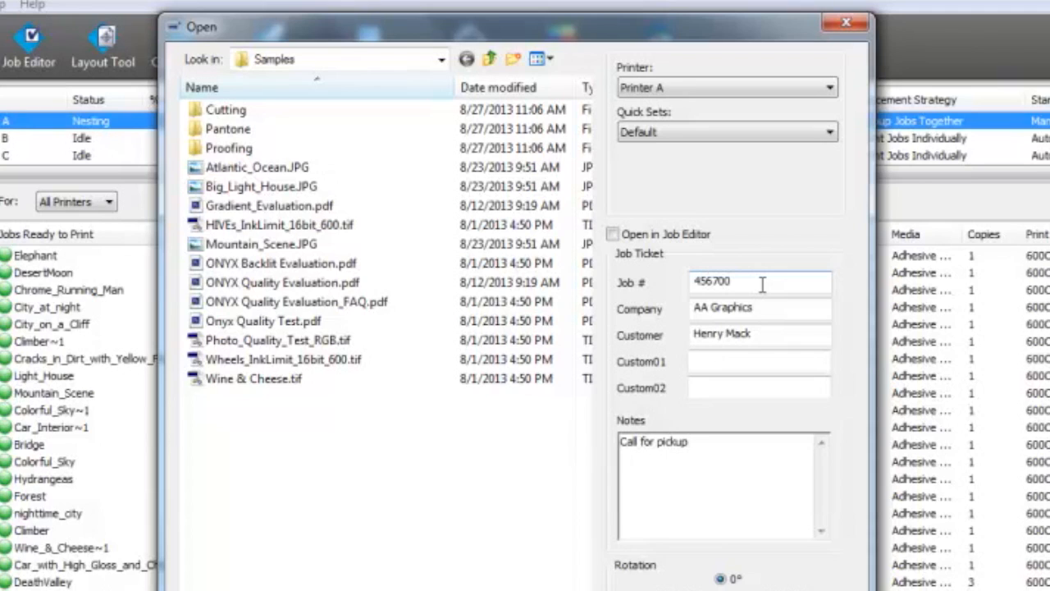
mouse_move(765, 308)
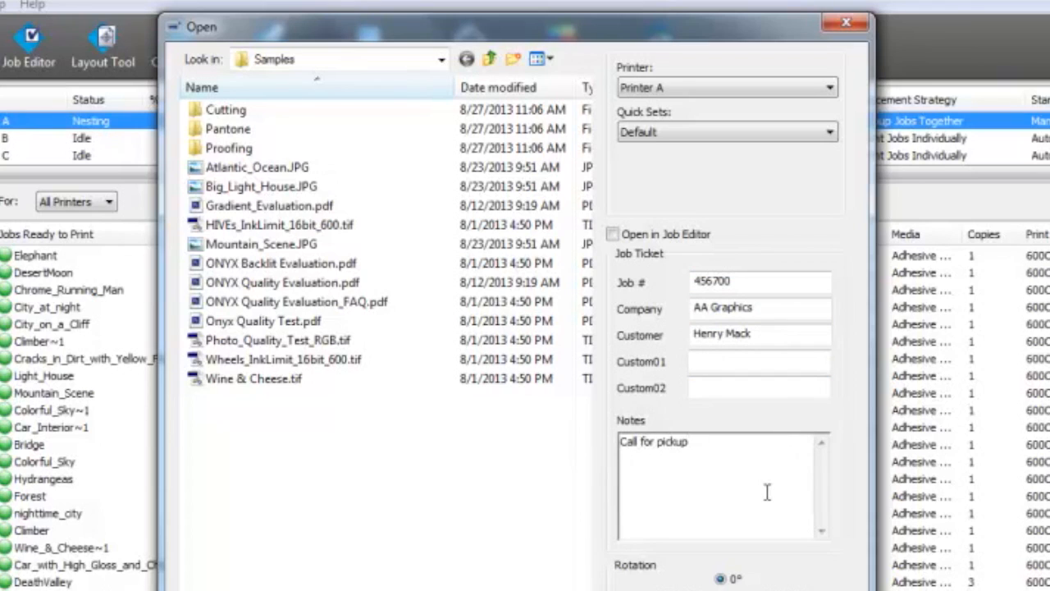
click(689, 443)
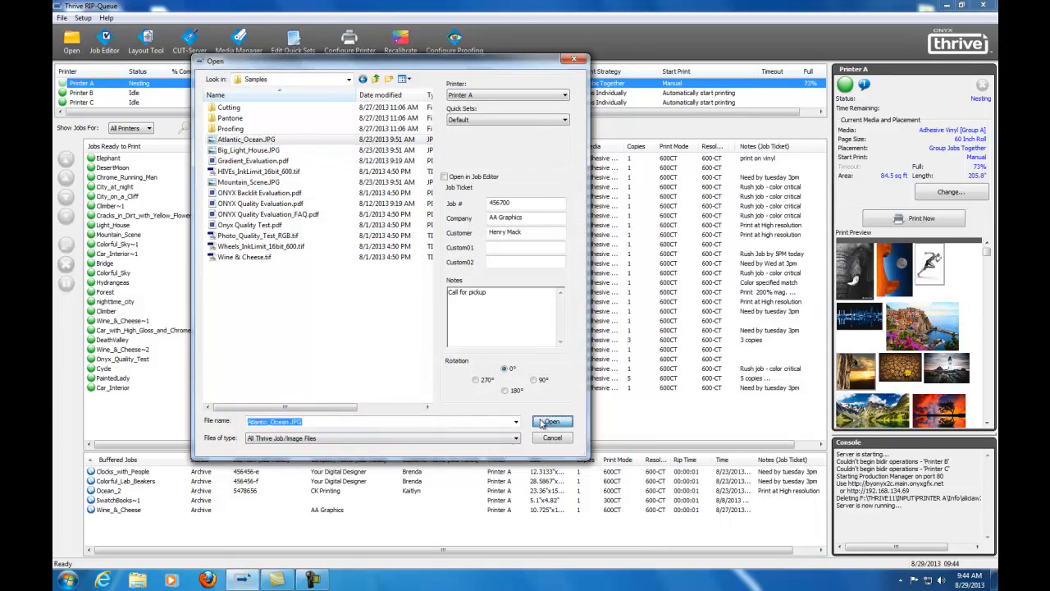
- Queue the Atlantic_Ocean job, test the job filter with 'CK', then clear it to list all jobs
click(551, 422)
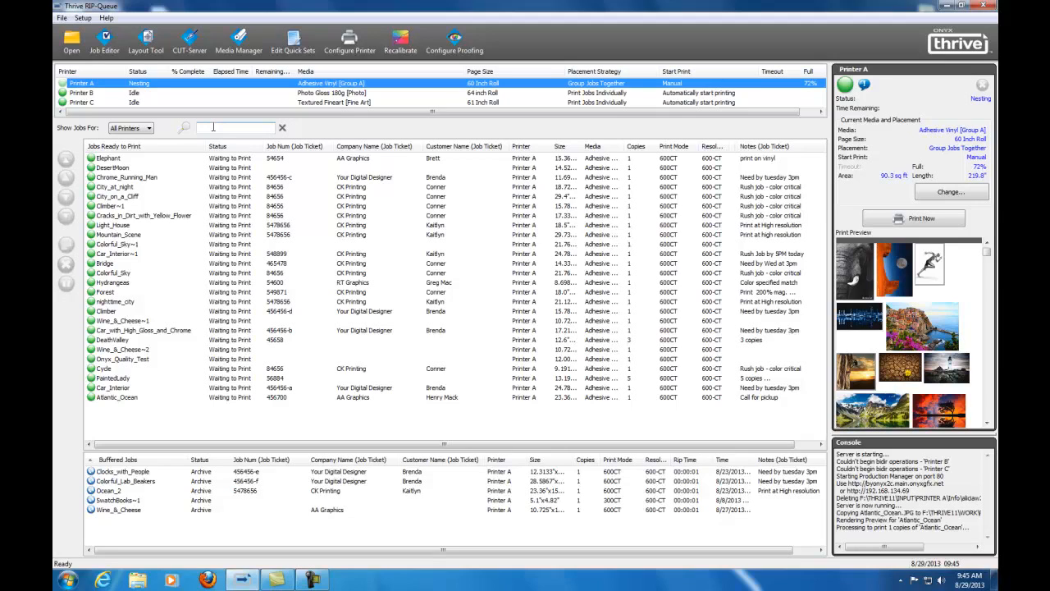
text(C)
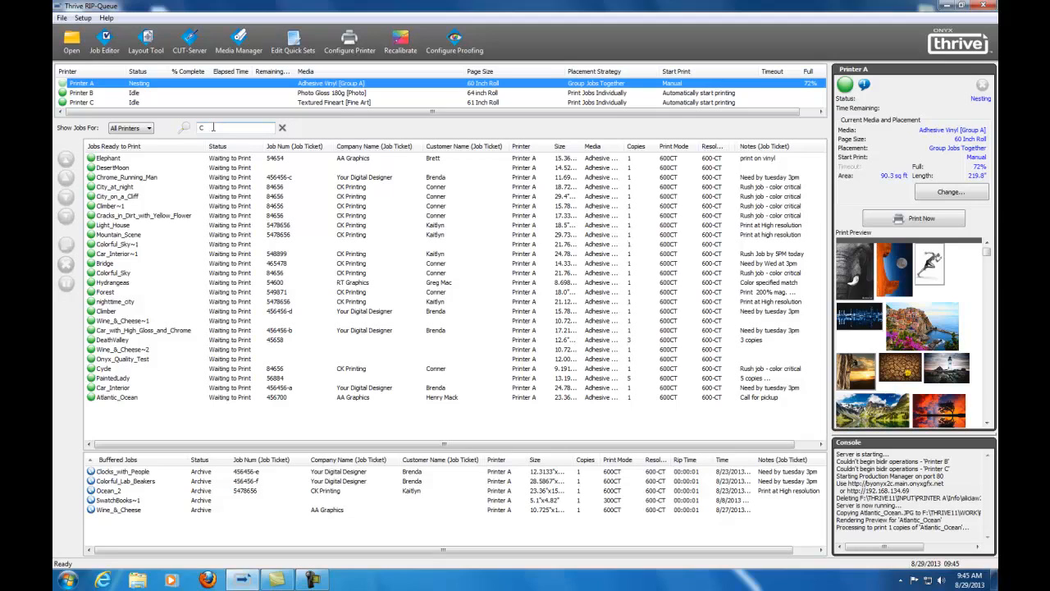
text(K)
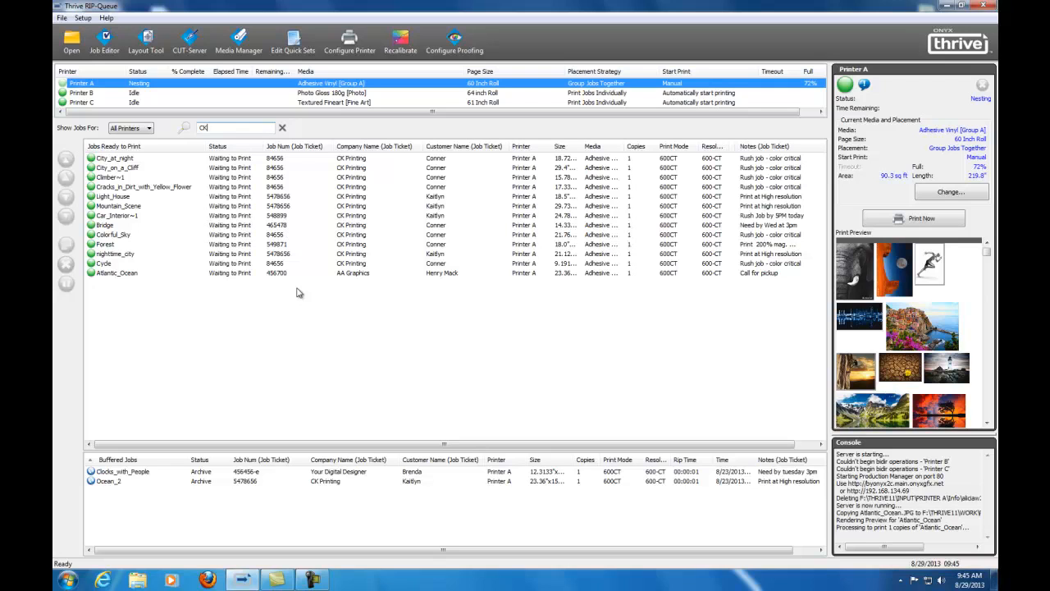
click(282, 128)
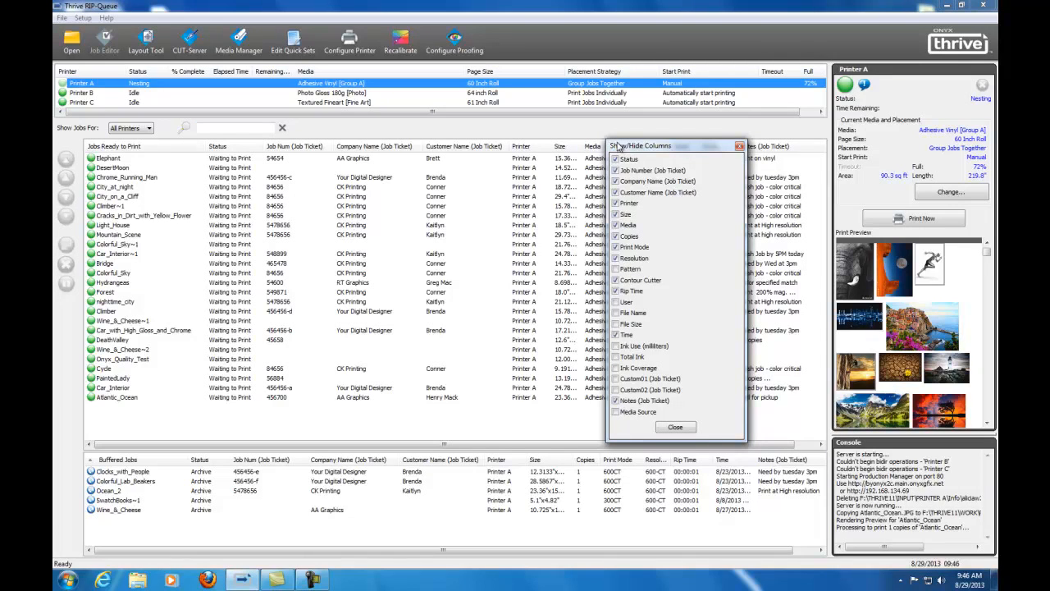
mouse_move(673, 224)
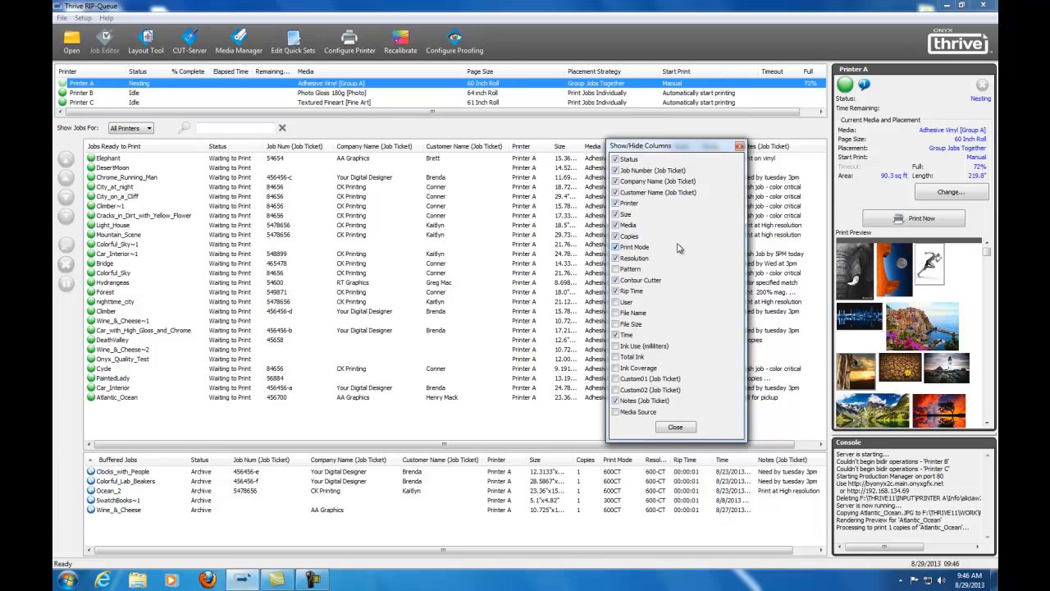
click(614, 204)
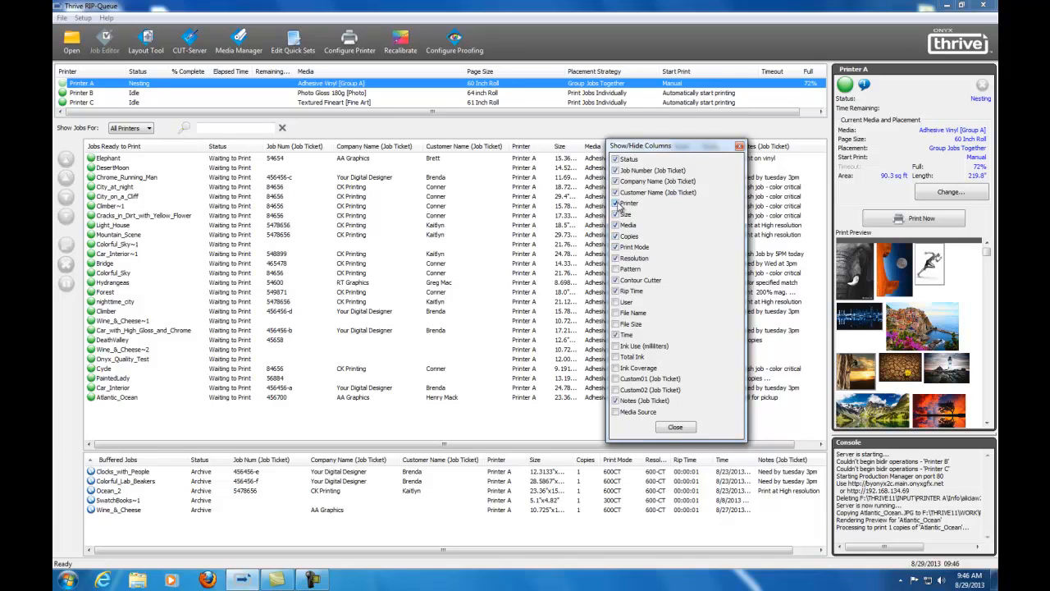
click(615, 204)
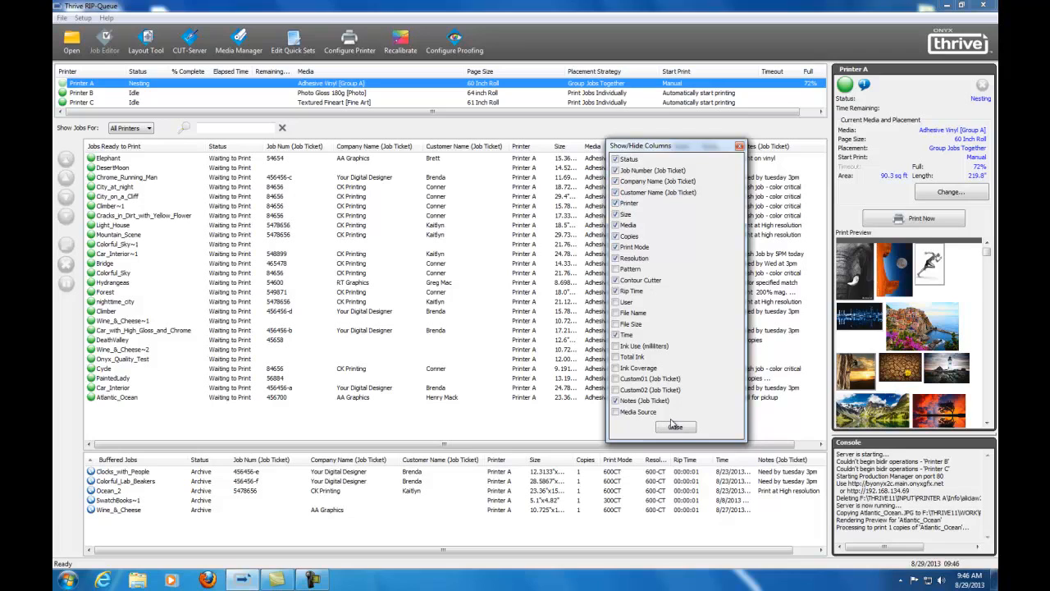
click(676, 427)
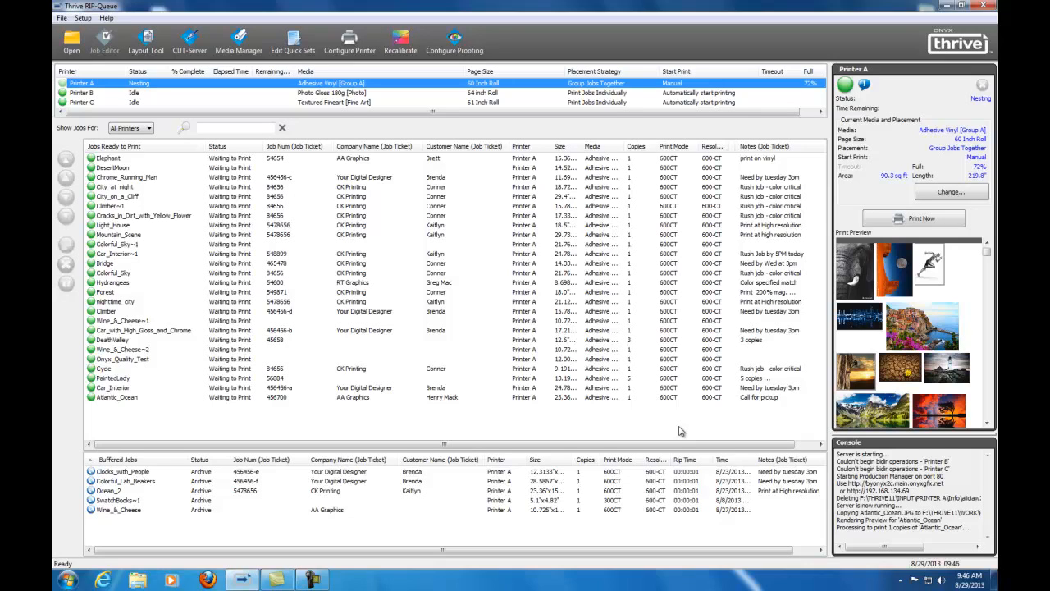
- Append 'Call for pickup.' to the Light_House job's ticket notes in its properties and confirm
click(111, 225)
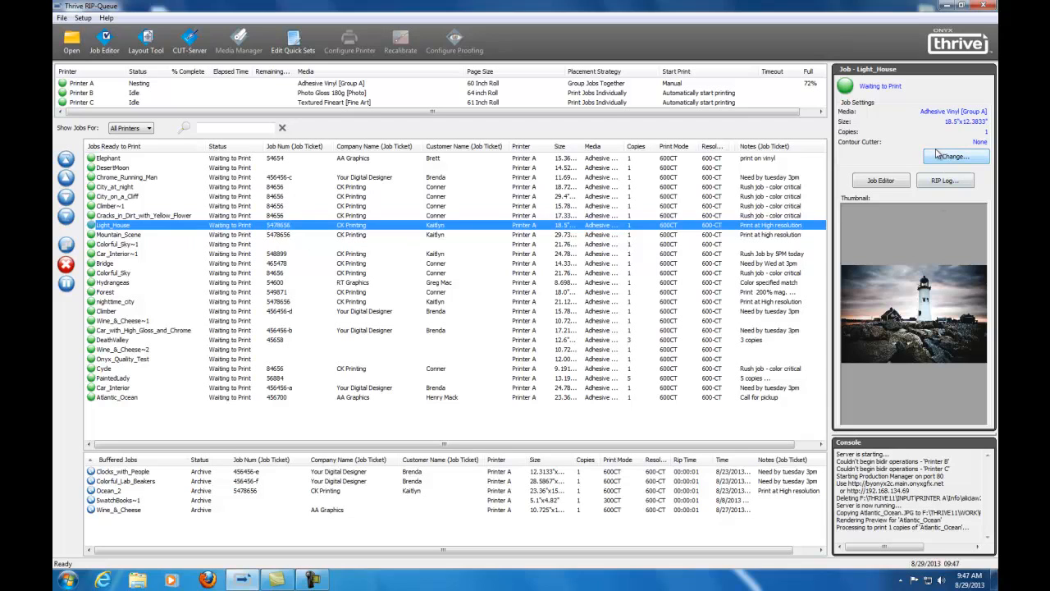
click(952, 156)
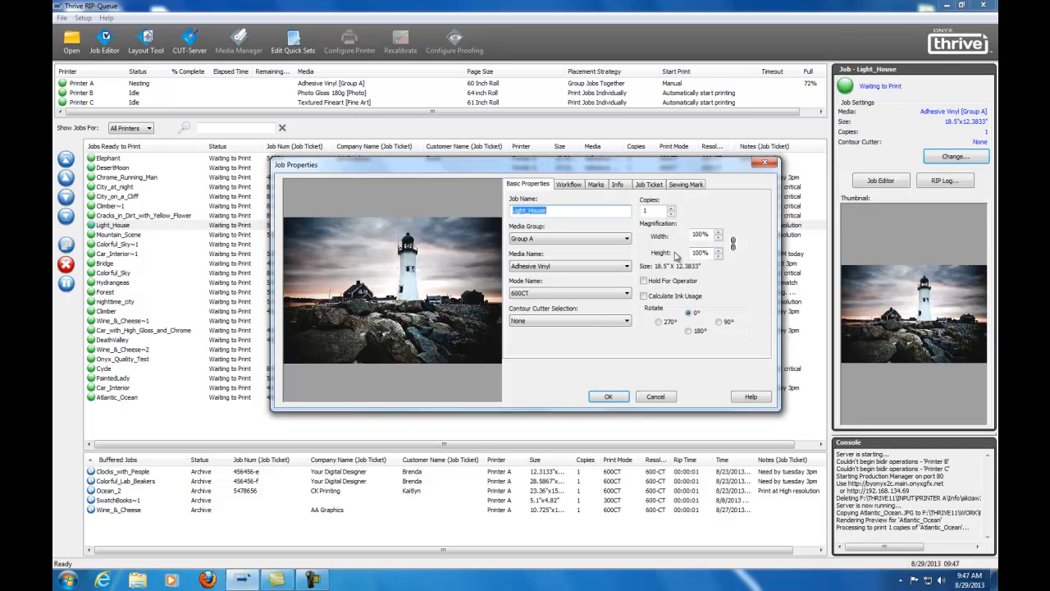
click(648, 184)
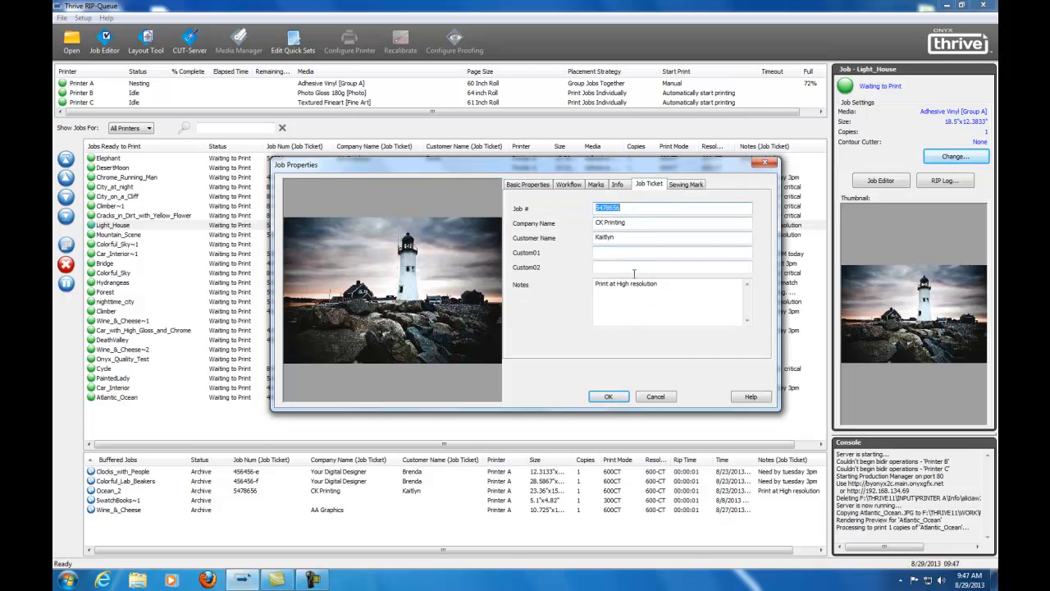
mouse_move(645, 223)
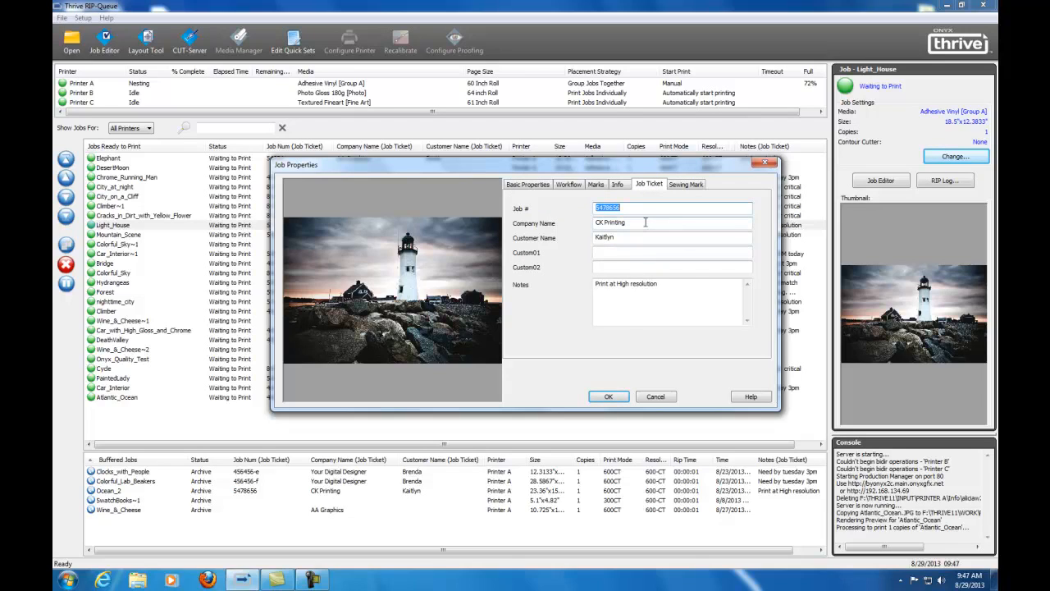
text(Call for pickup.)
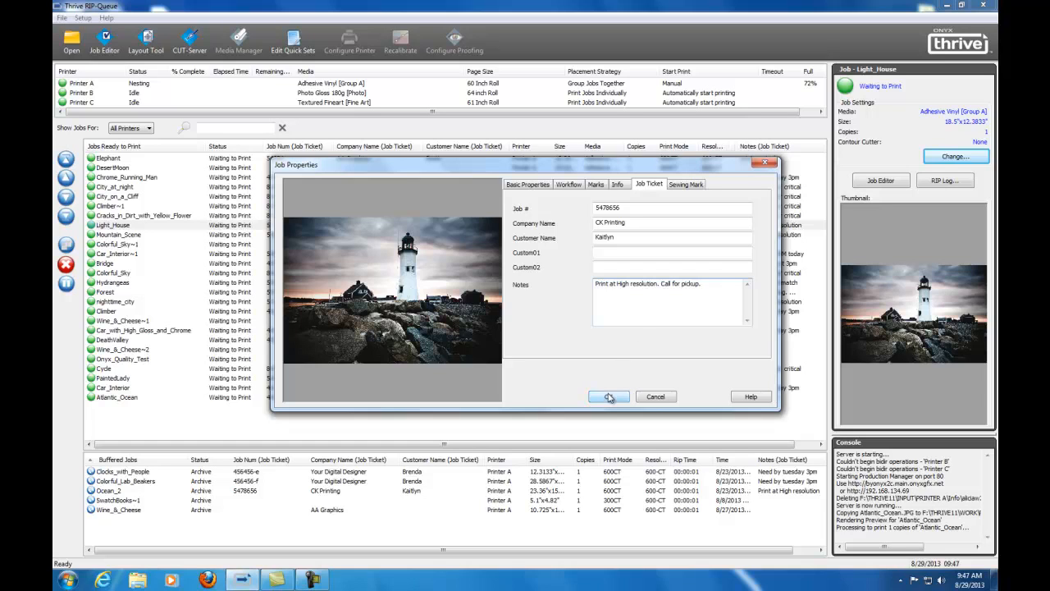
click(607, 395)
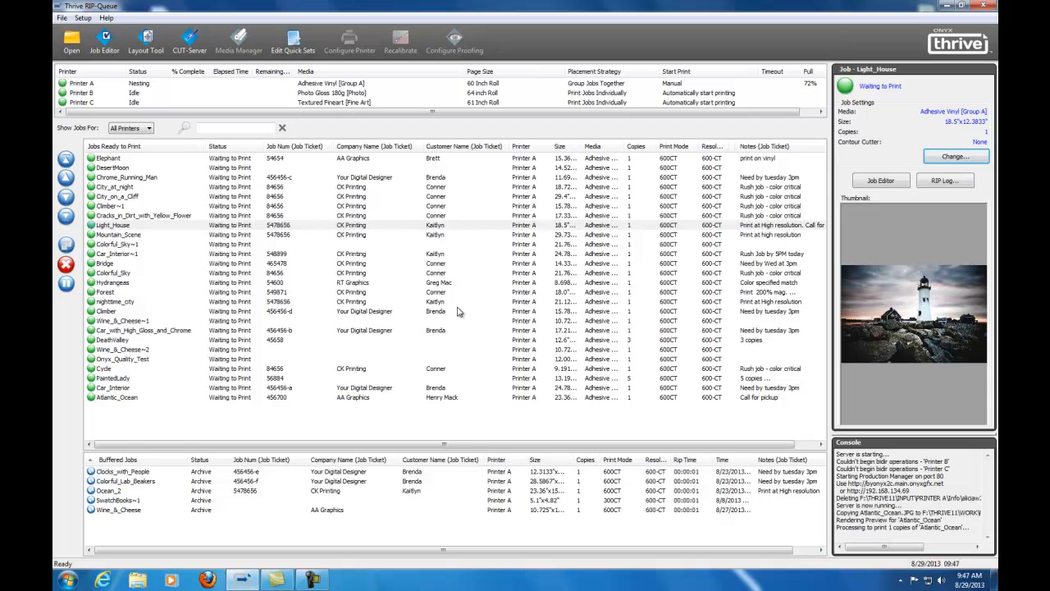
mouse_move(151, 217)
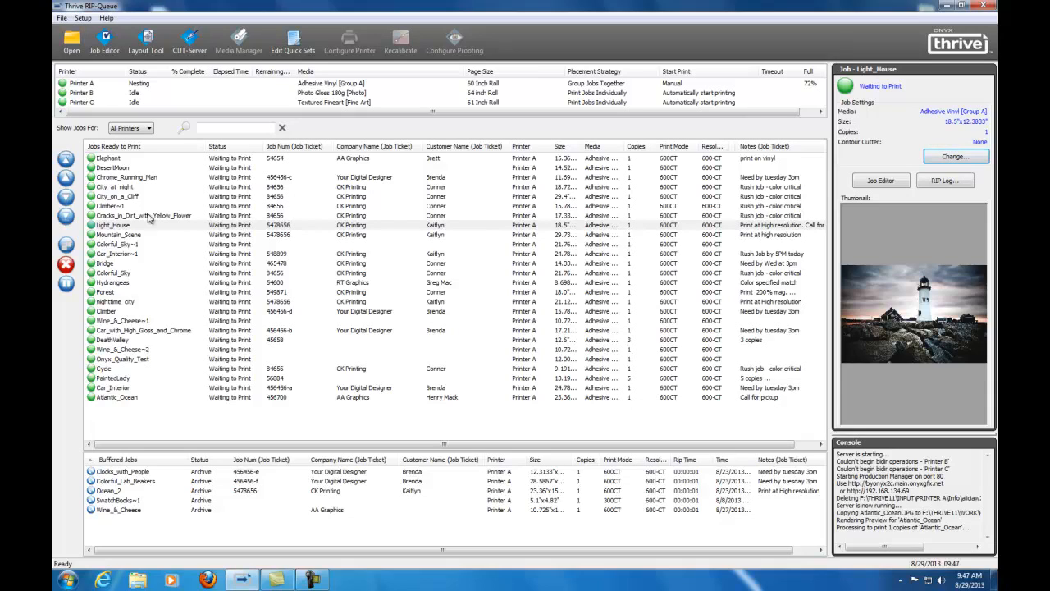
- Reselect Light_House and scroll the list right to see its updated ticket columns
click(139, 225)
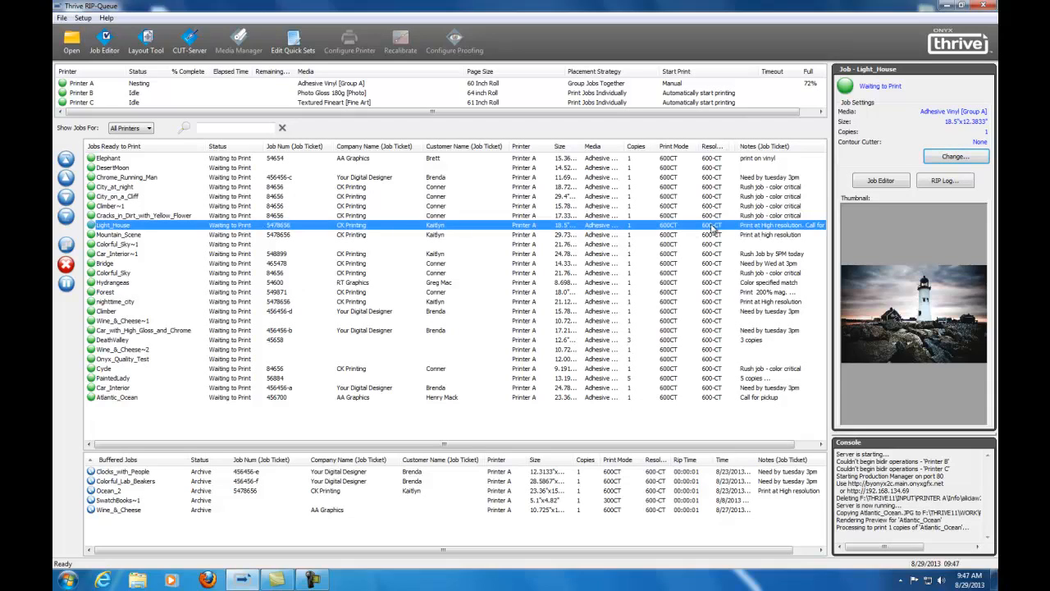
scroll(right, 3)
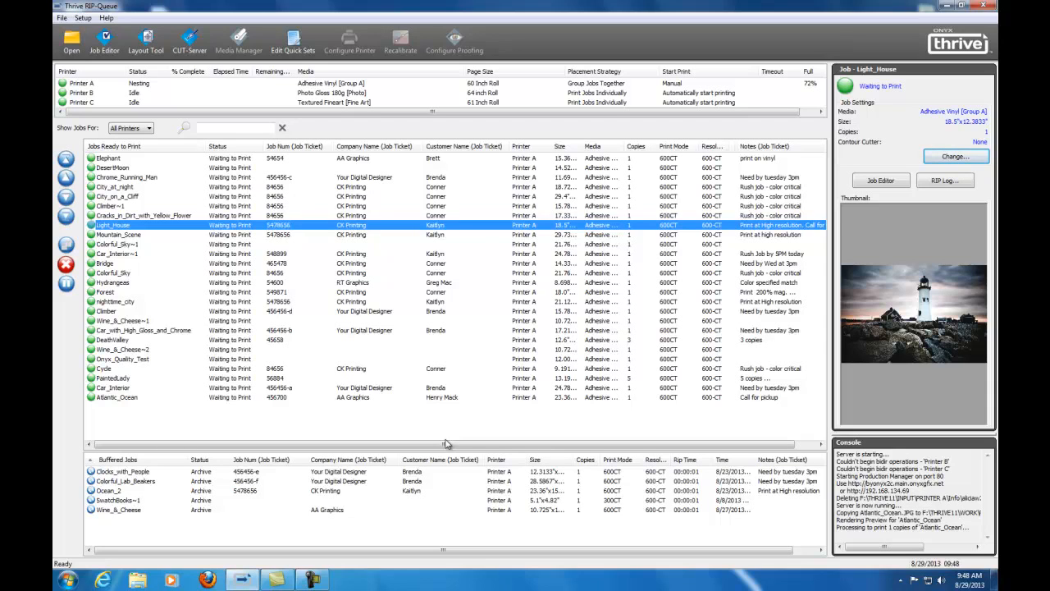
mouse_move(863, 200)
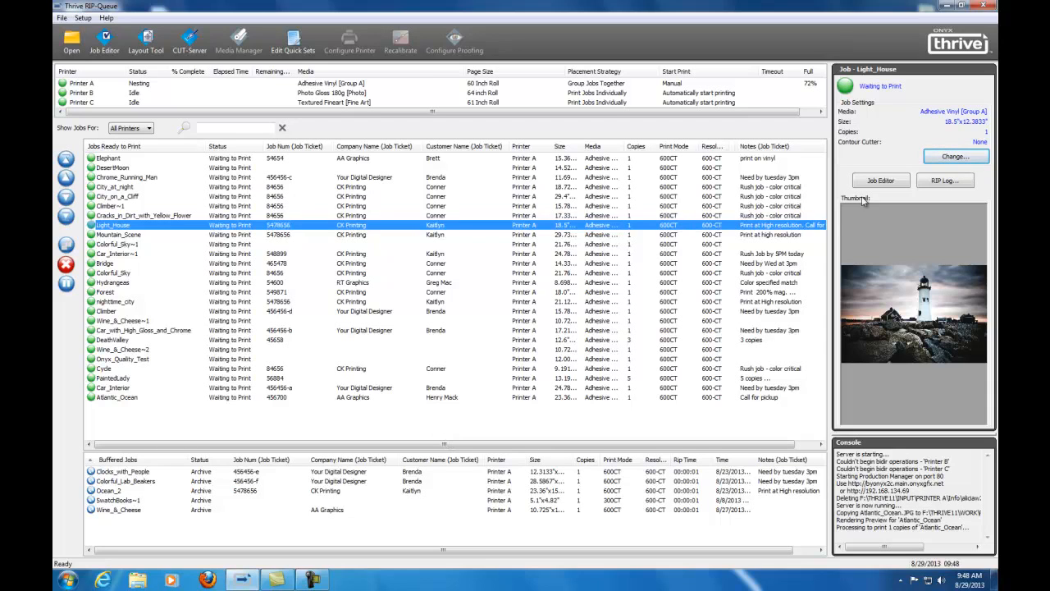
- Enter a finishing note in Custom01 under the Print settings' Job Ticket and resubmit Light_House
click(879, 178)
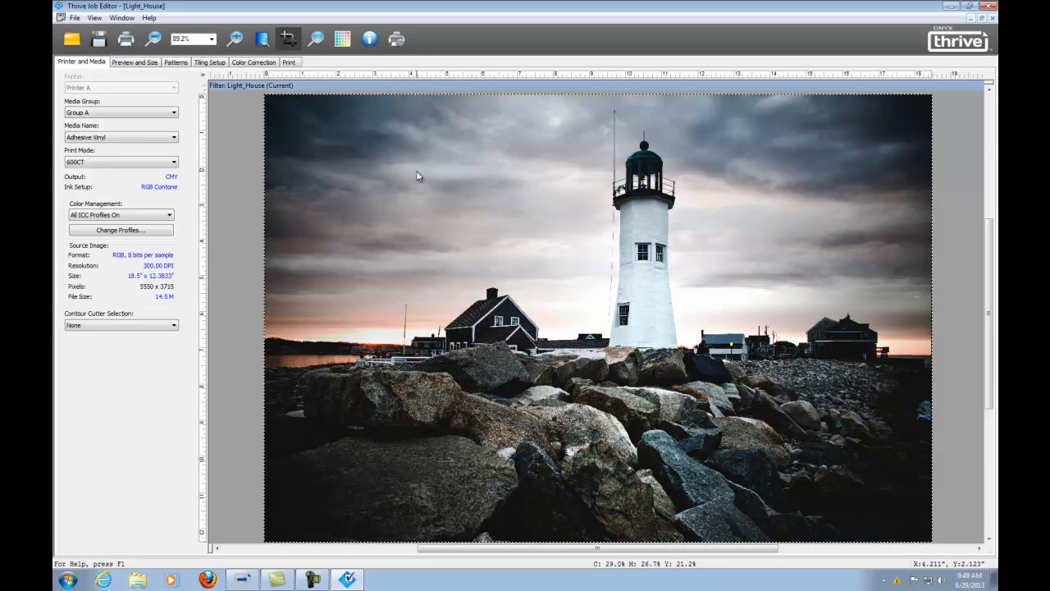
click(289, 62)
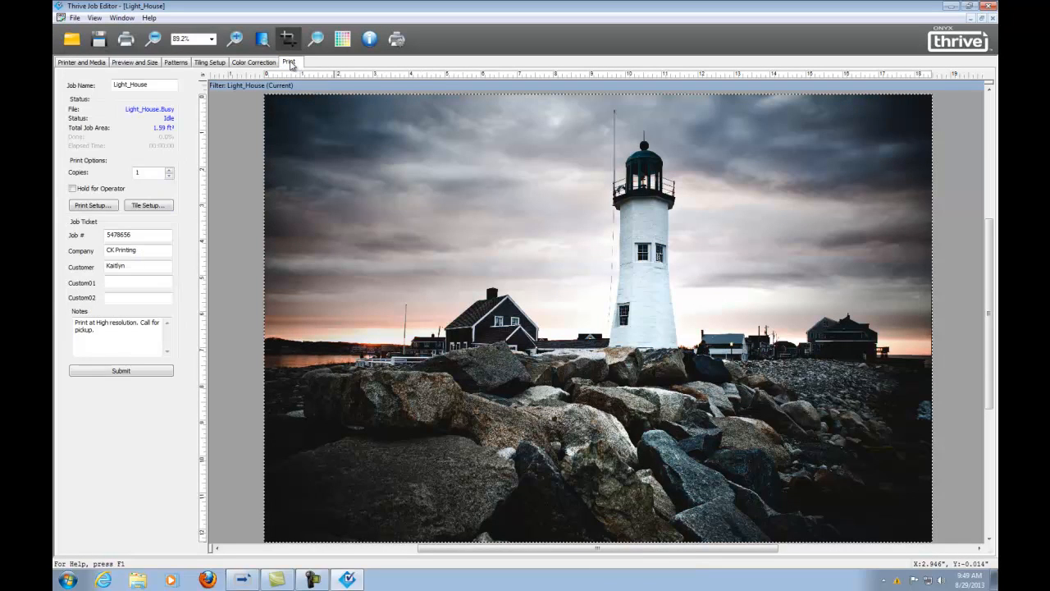
mouse_move(344, 164)
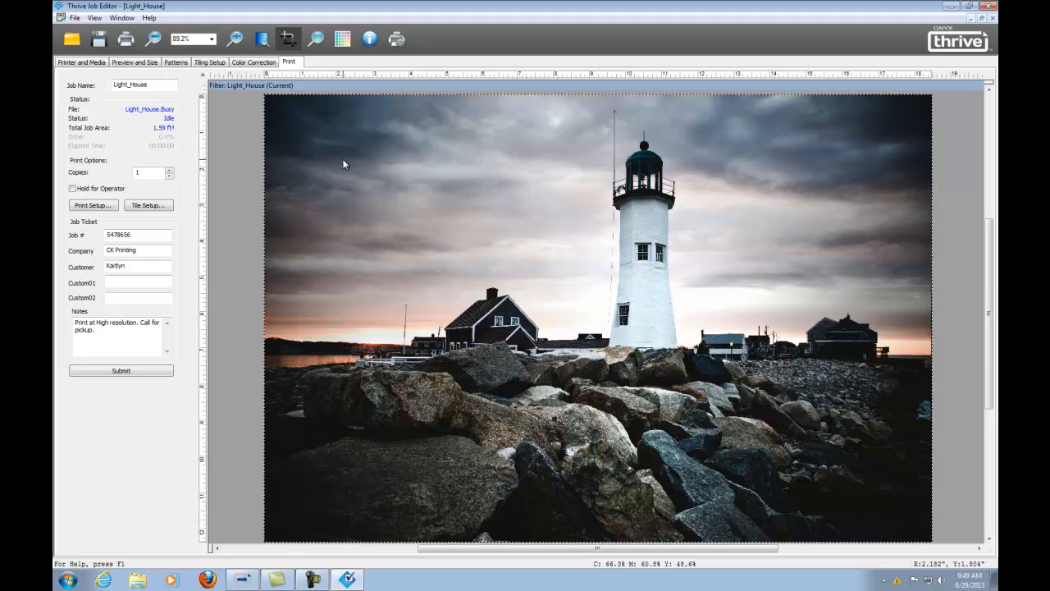
mouse_move(263, 213)
text(Finishing size)
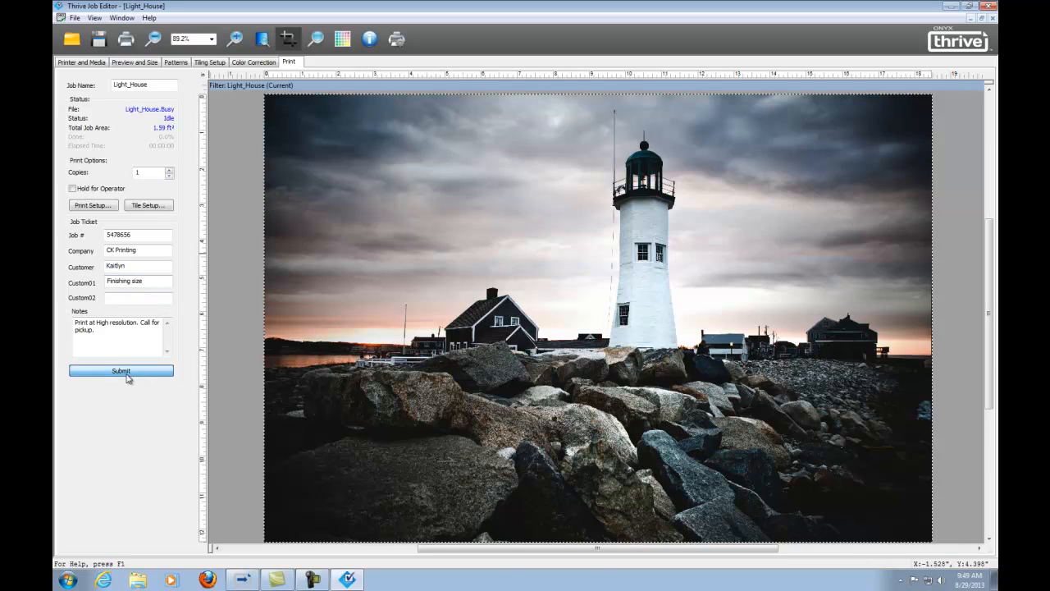
click(122, 370)
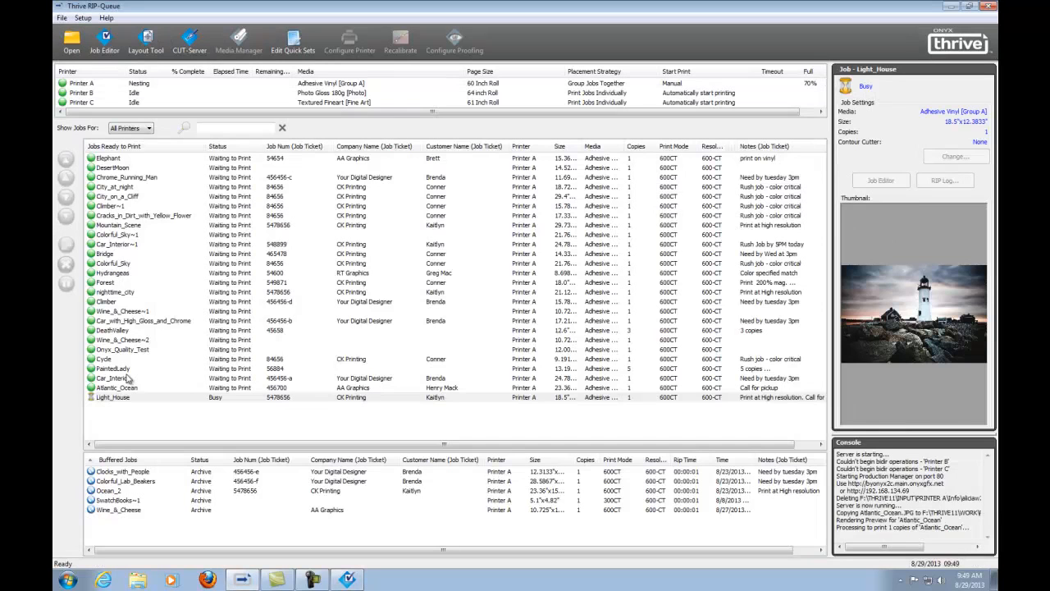
- Select the resubmitted Light_House row at the bottom so it starts ripping
click(112, 399)
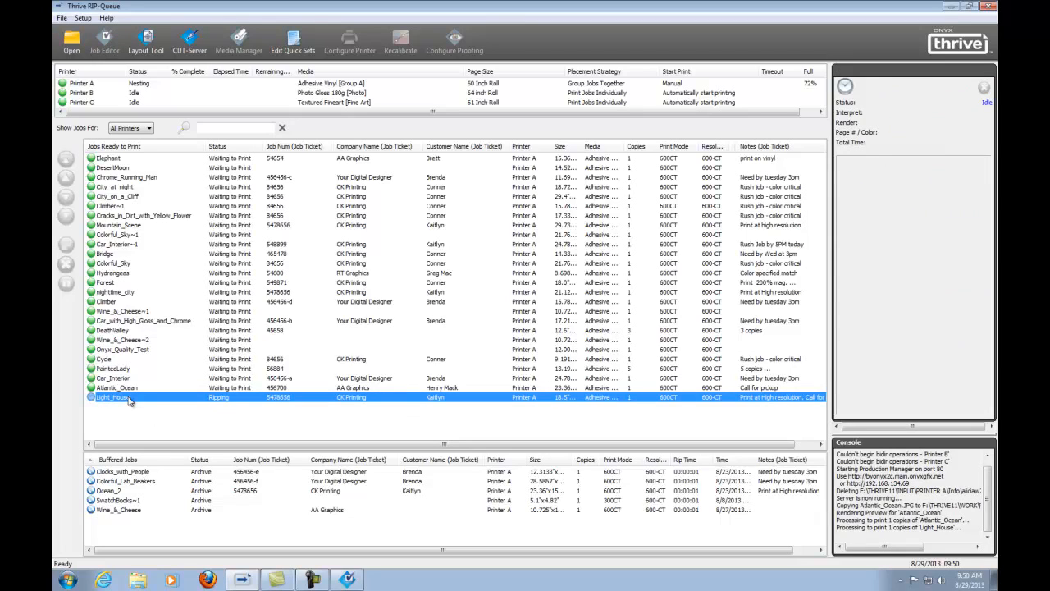
click(115, 398)
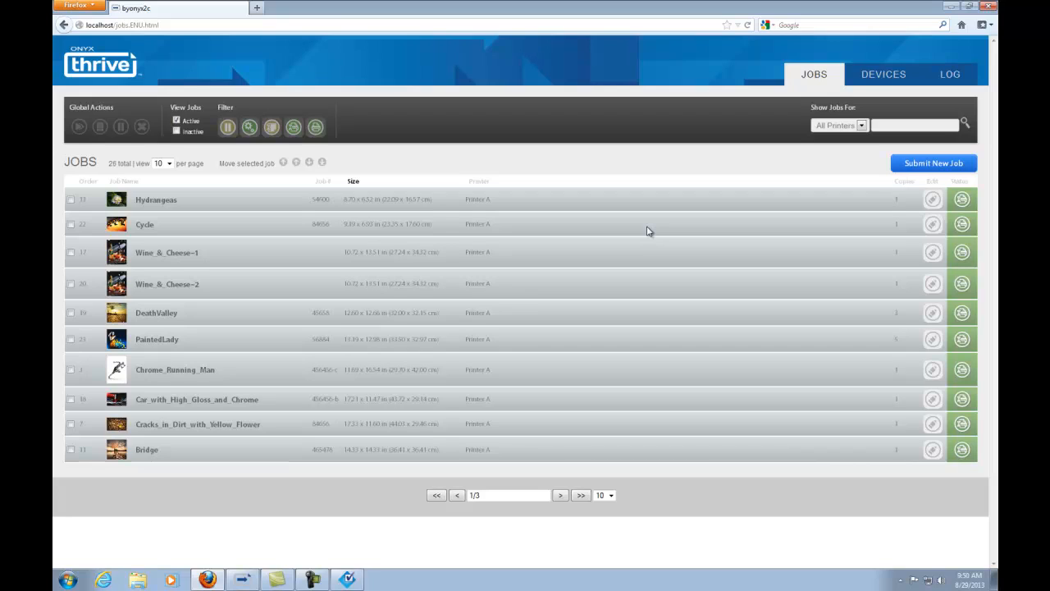
mouse_move(623, 231)
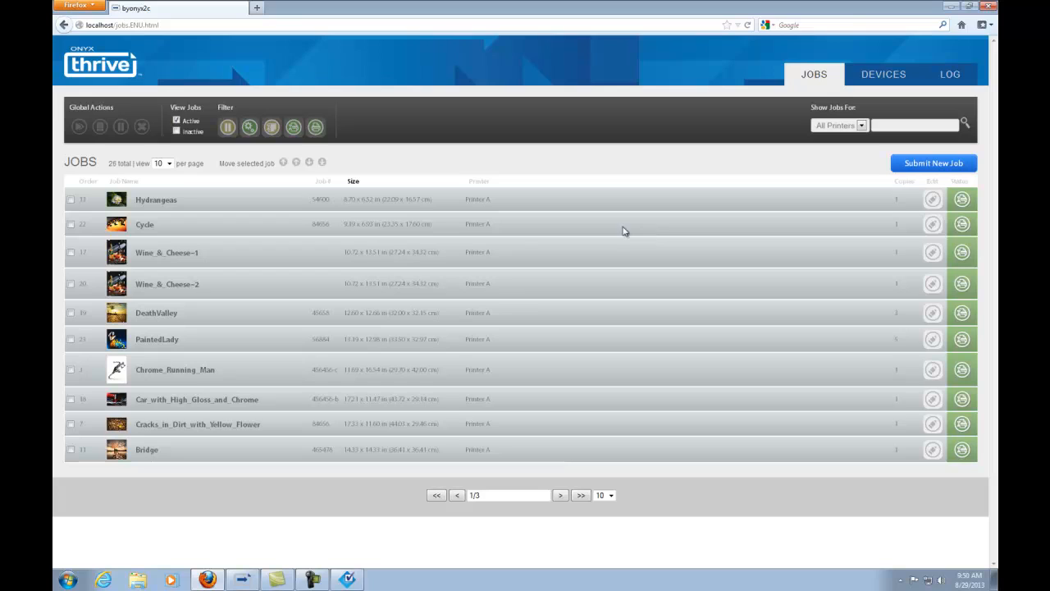
- Expand the Cycle job on the web, enter its Custom01 field, then switch back to RIP-Queue
click(145, 223)
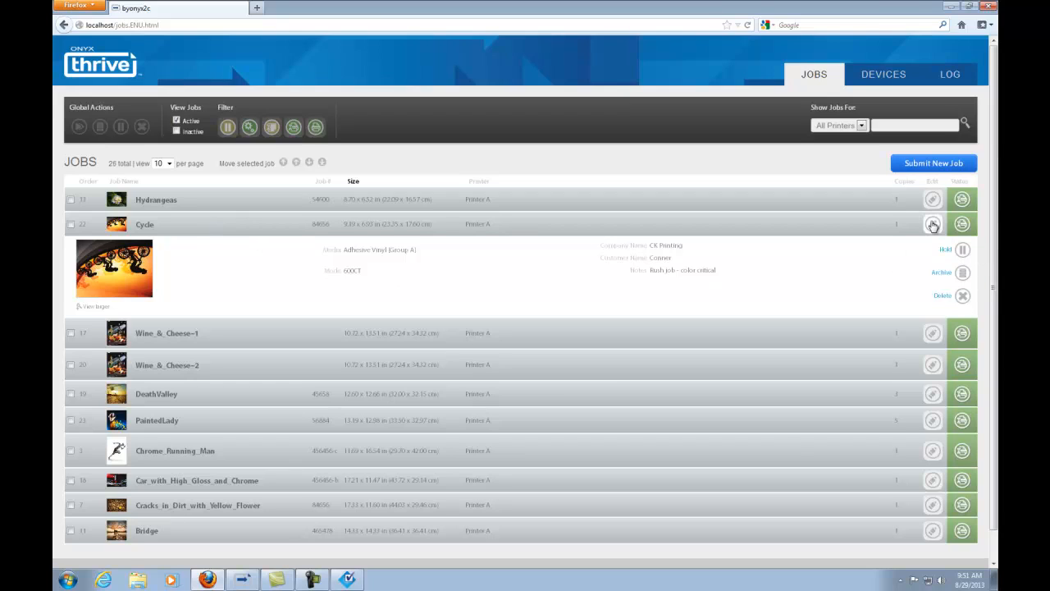
click(932, 223)
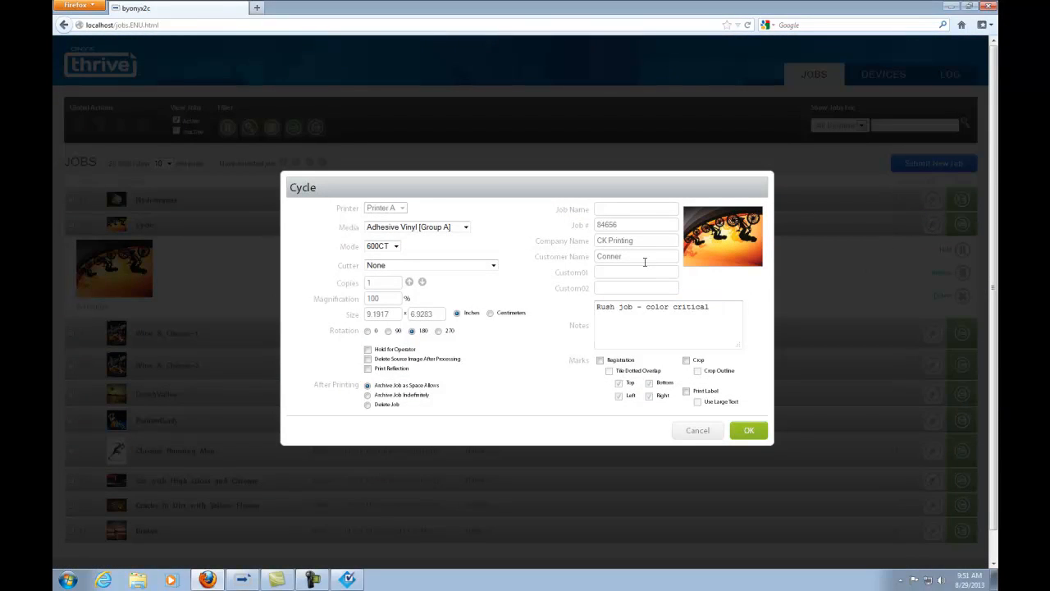
click(636, 273)
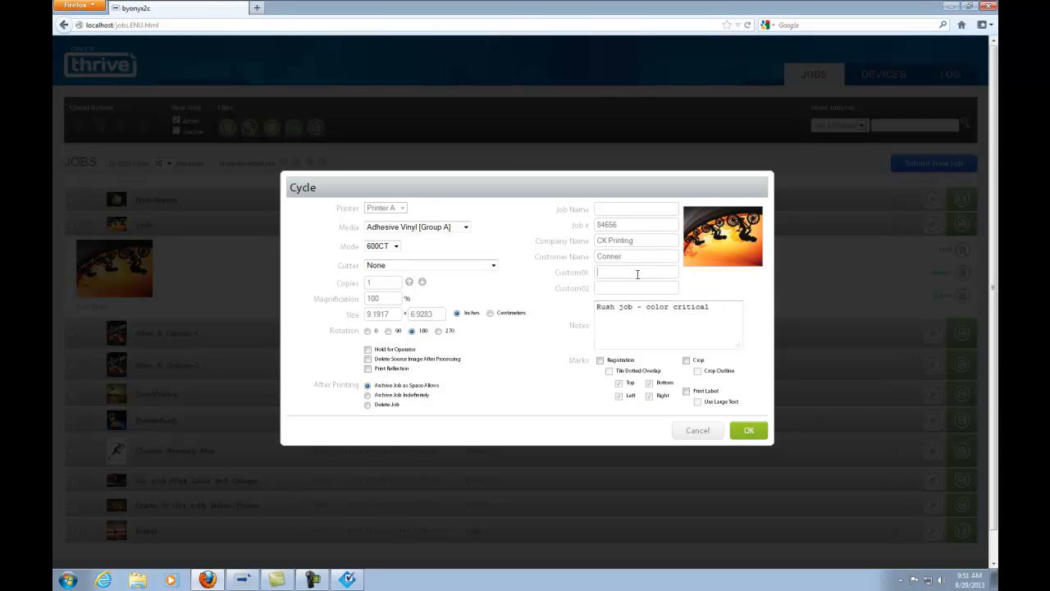
click(748, 430)
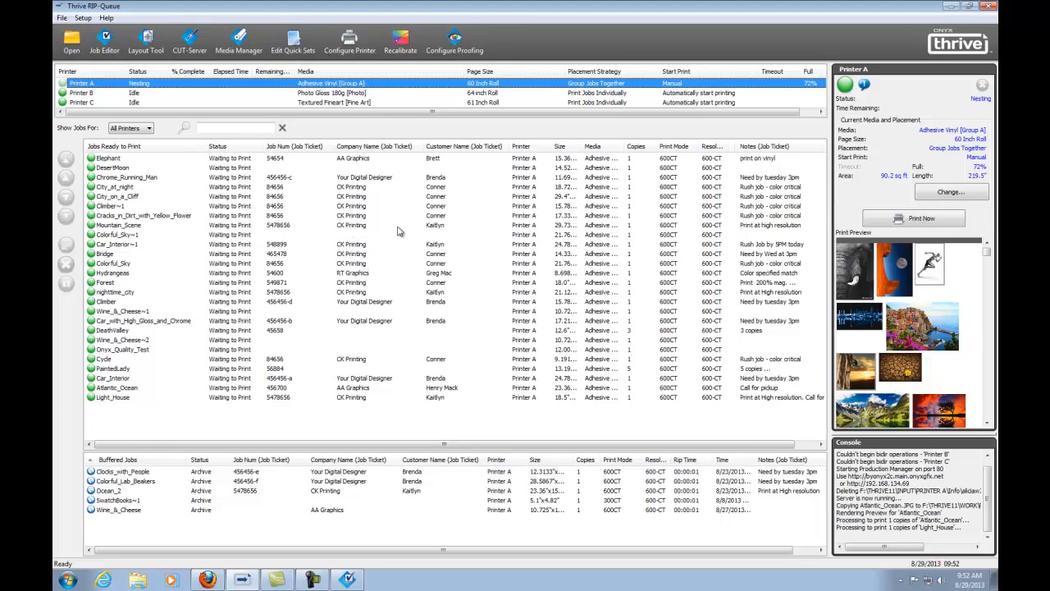
mouse_move(708, 278)
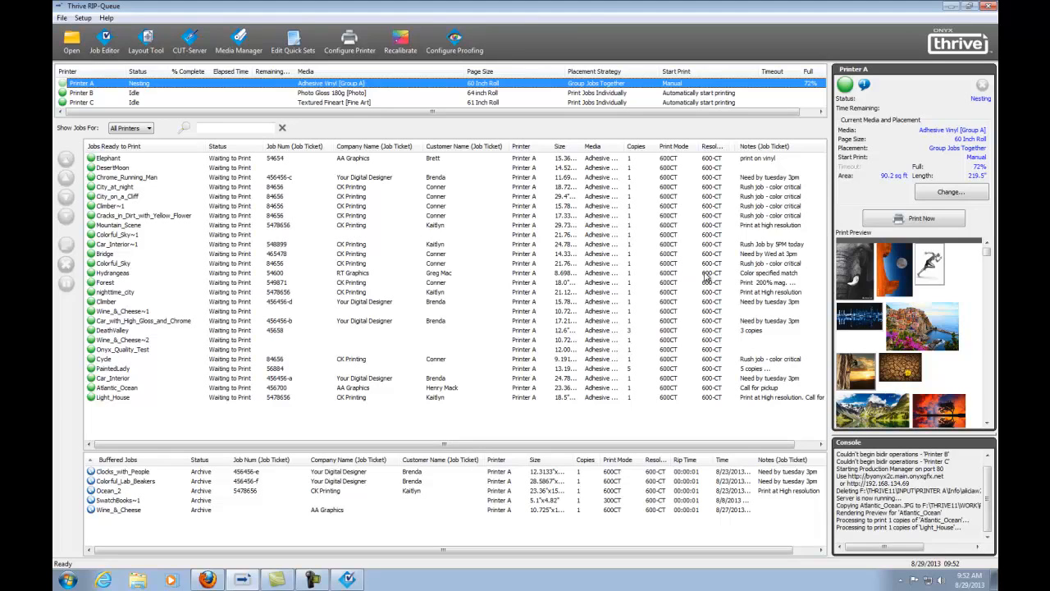